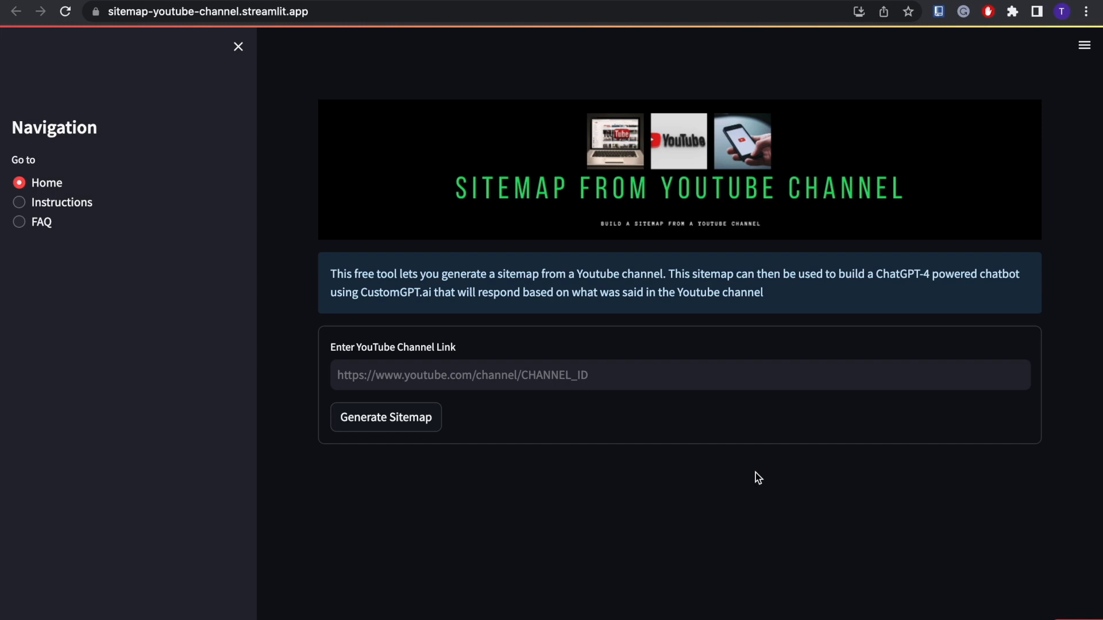
{"action": "mouse_move", "coordinate": [798, 300]}
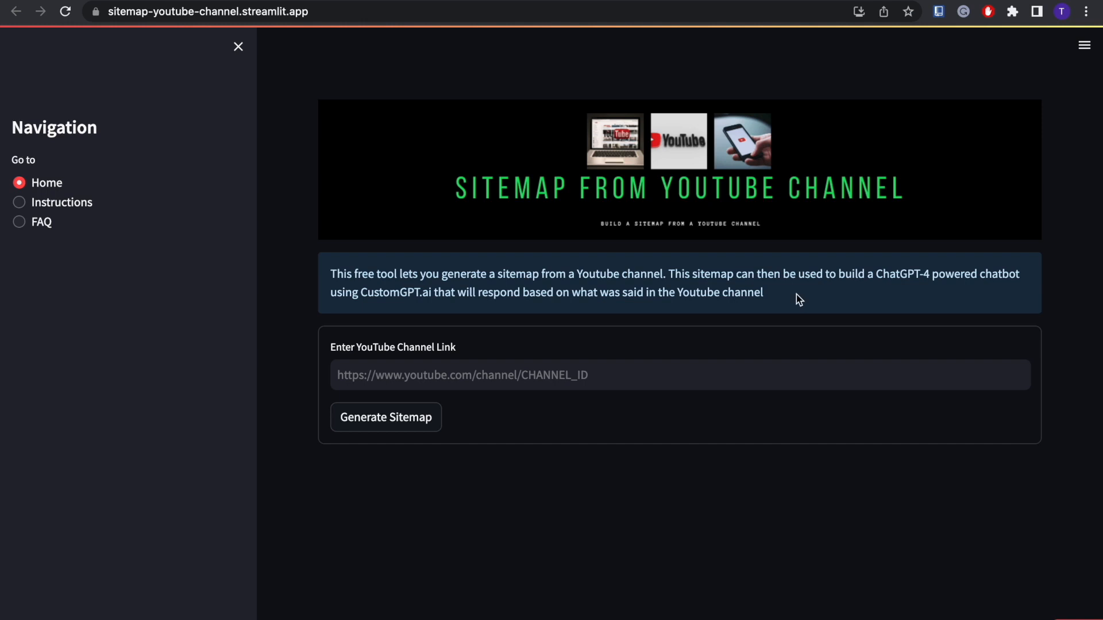
{"action": "mouse_move", "coordinate": [334, 140]}
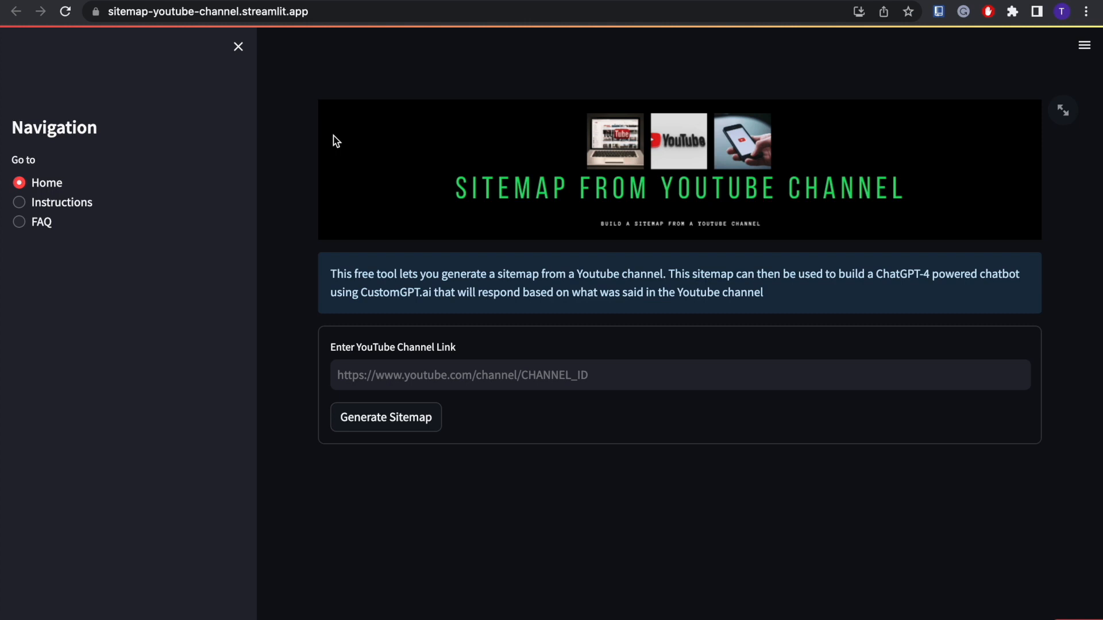
{"action": "mouse_move", "coordinate": [292, 139]}
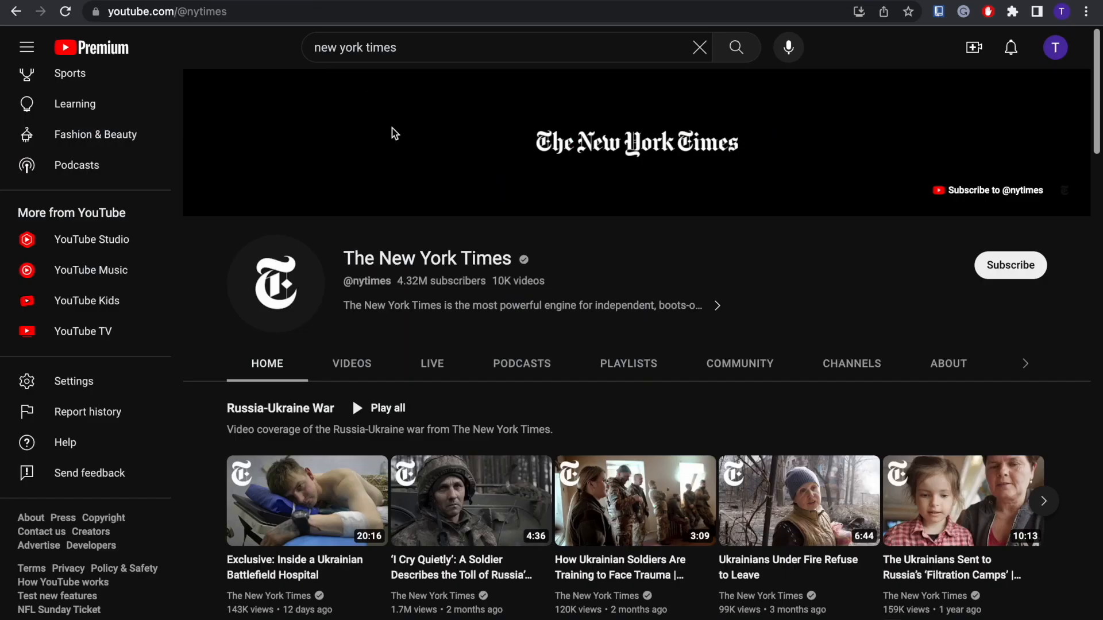
{"action": "left_click", "coordinate": [161, 11]}
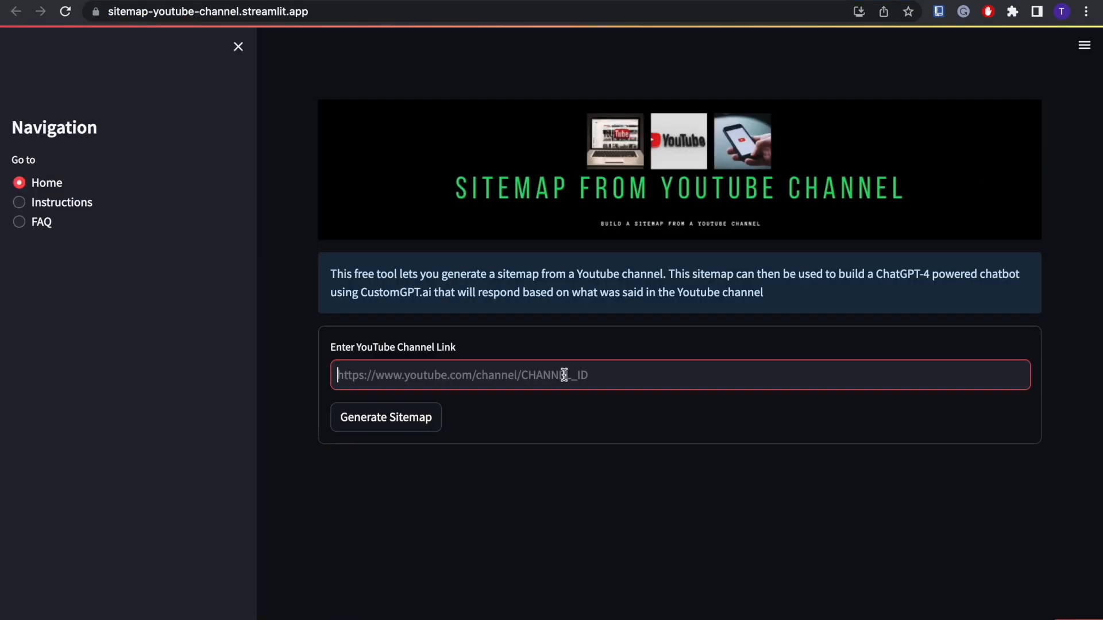
{"action": "type", "text": "https://www.youtube.com/@nytimes"}
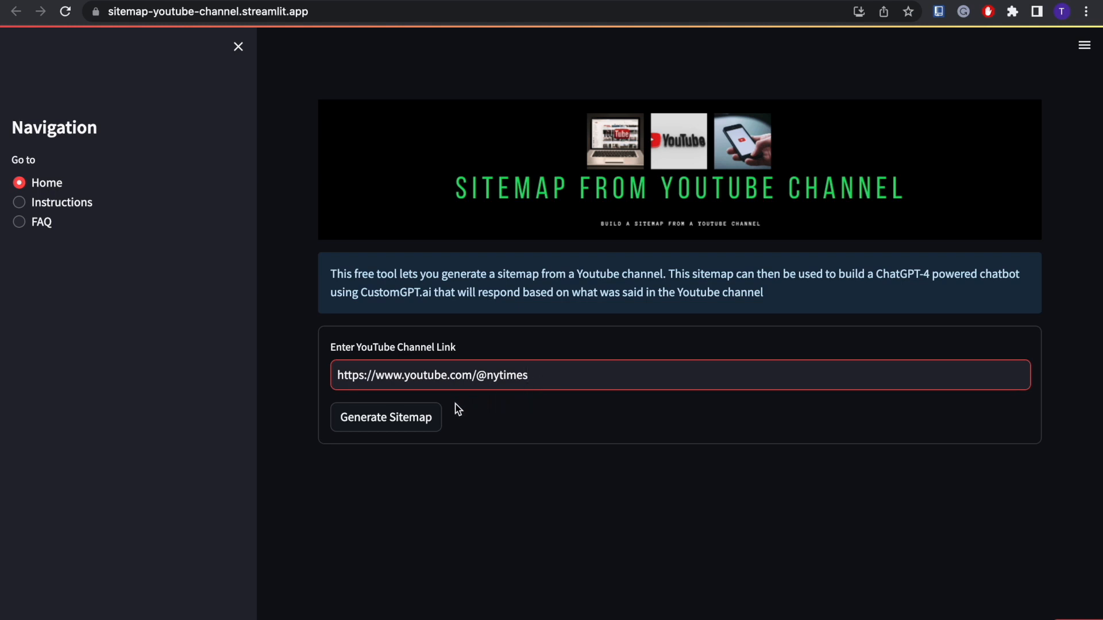
{"action": "left_click", "coordinate": [386, 416]}
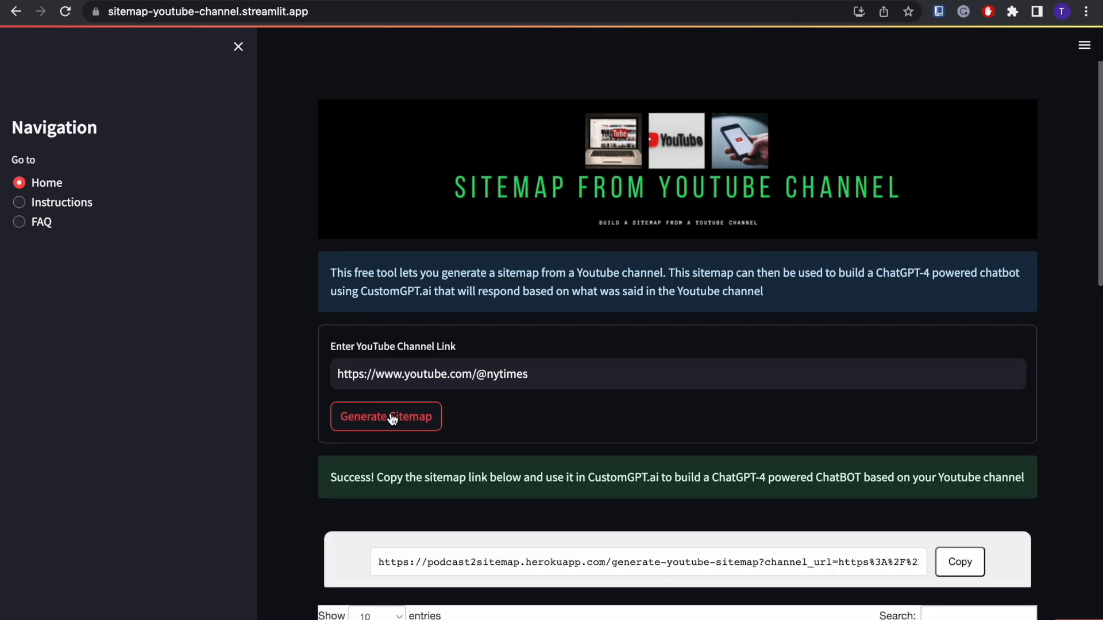
- Browse the 5,000-entry video table, jumping to the last page and paging back
{"action": "scroll", "scroll_direction": "down", "scroll_amount": 3}
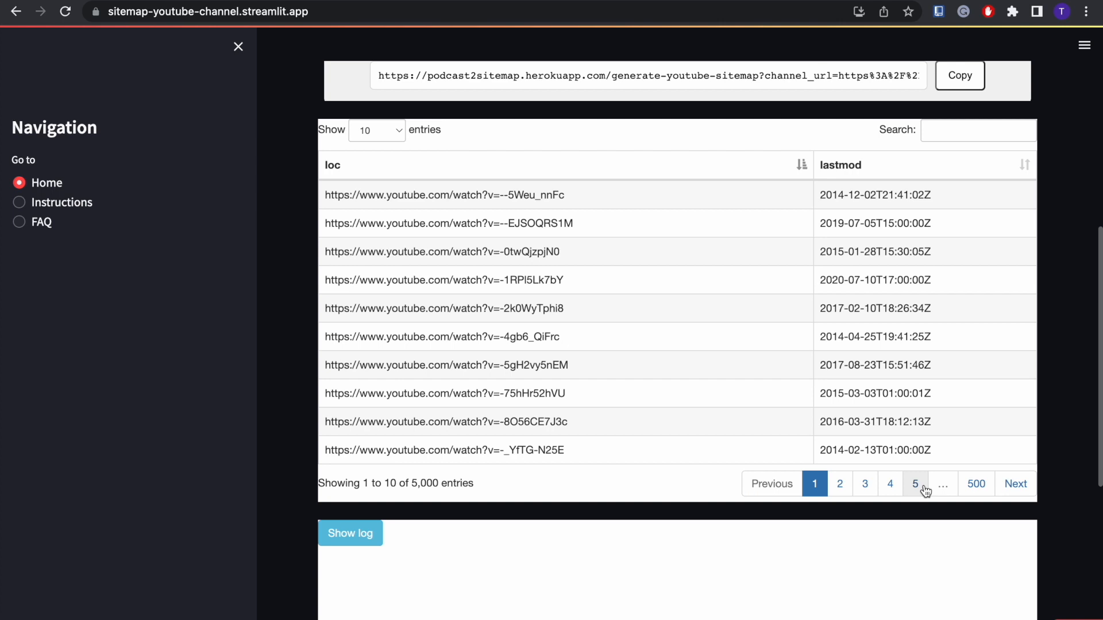
{"action": "mouse_move", "coordinate": [969, 488]}
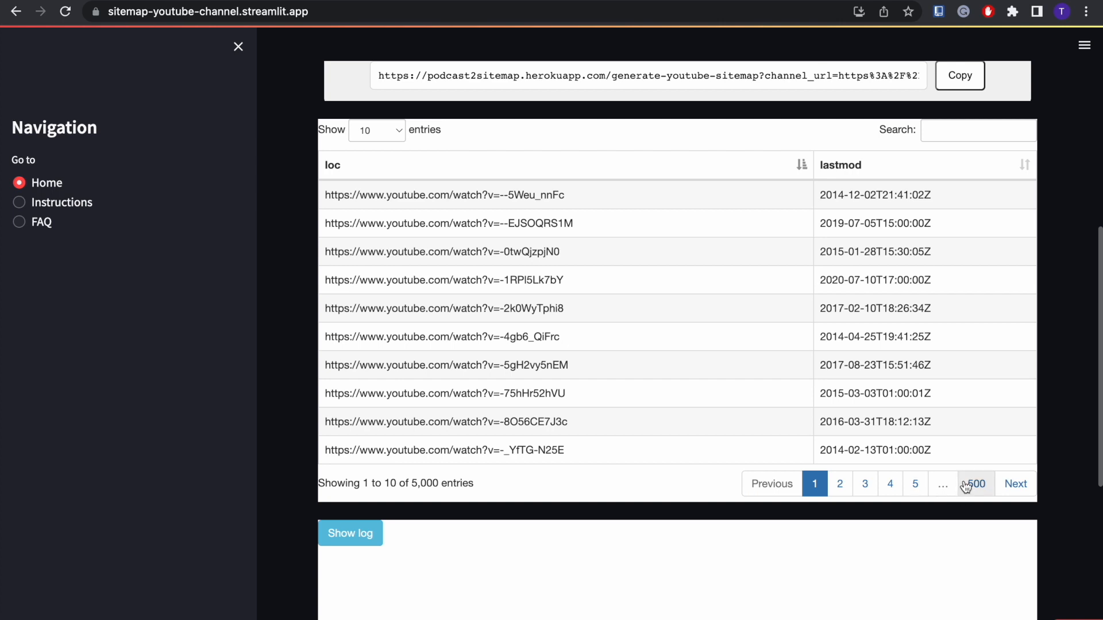
{"action": "left_click", "coordinate": [977, 483]}
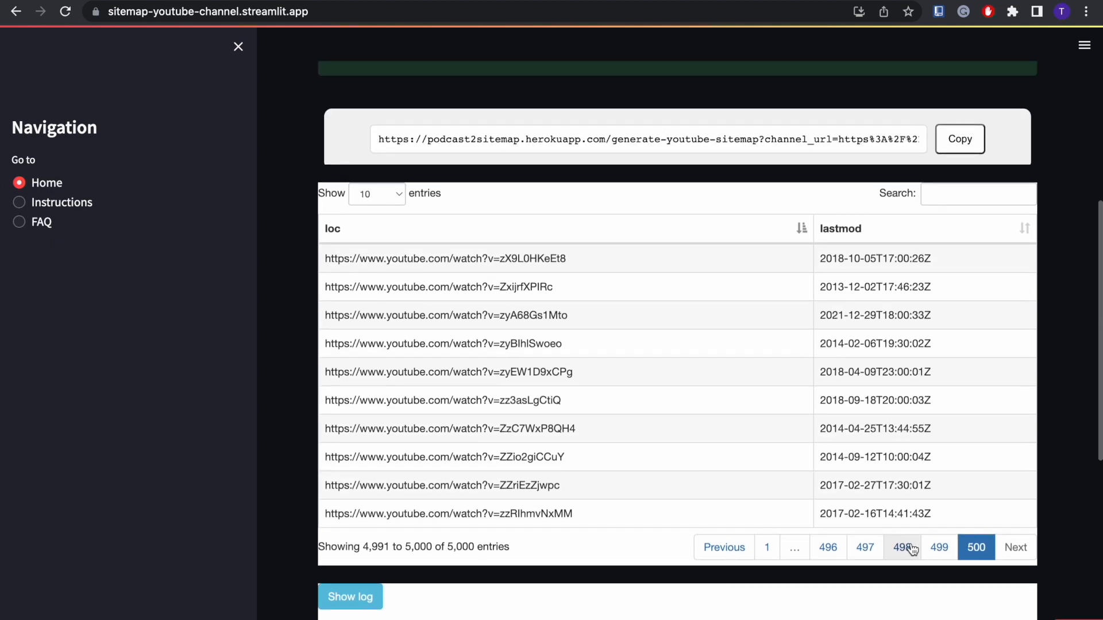
{"action": "left_click", "coordinate": [827, 547]}
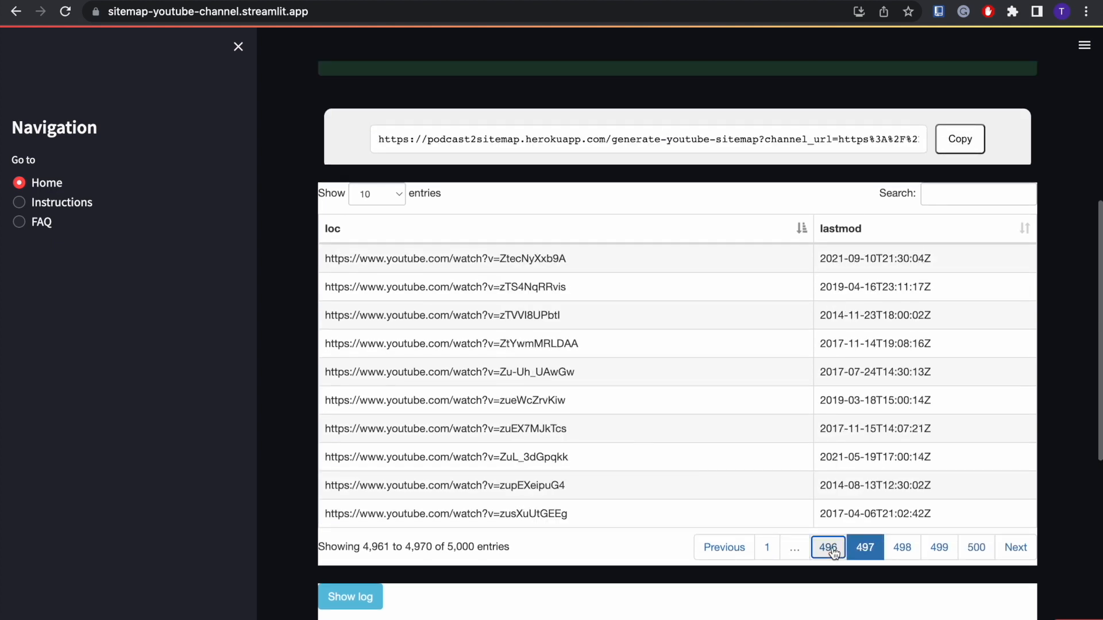
{"action": "left_click", "coordinate": [829, 548]}
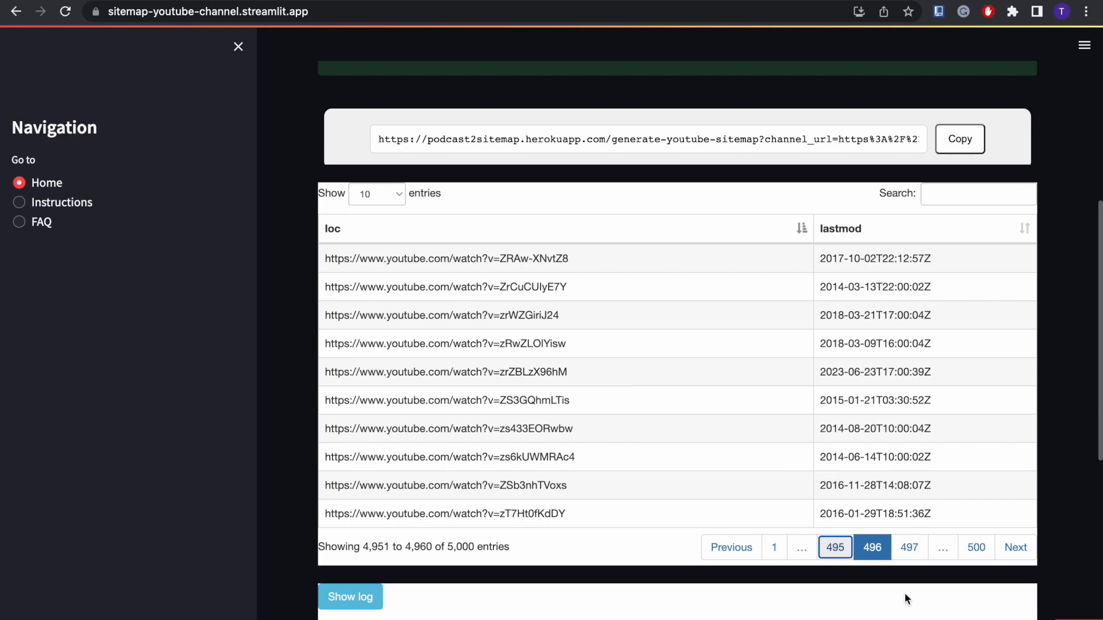
{"action": "left_click", "coordinate": [835, 547]}
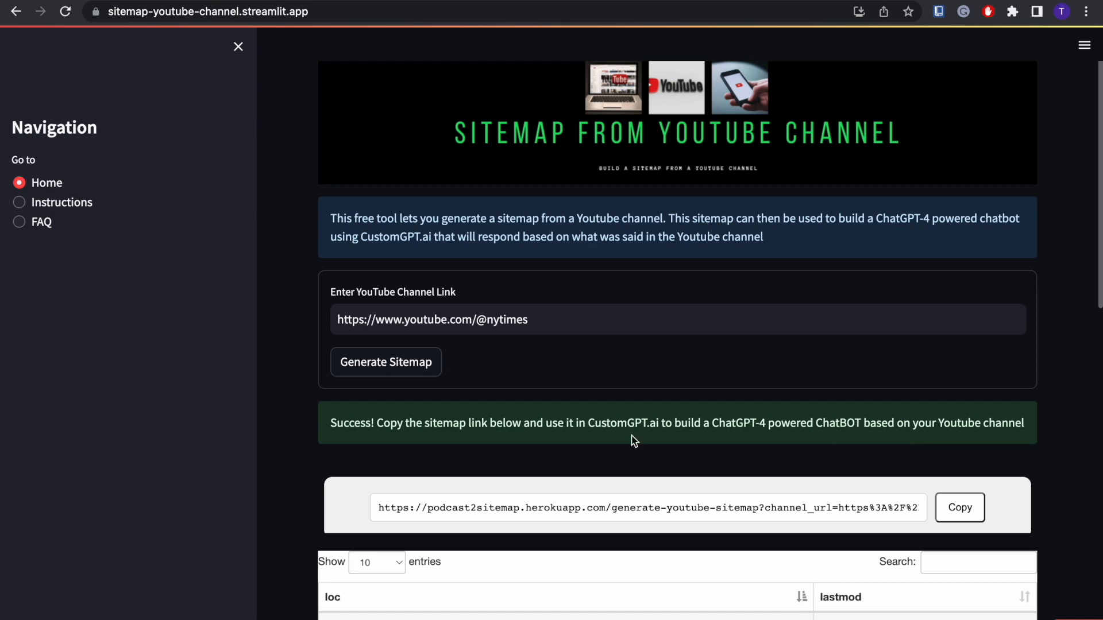
- Copy the generated sitemap link
{"action": "scroll", "scroll_direction": "down", "scroll_amount": 3}
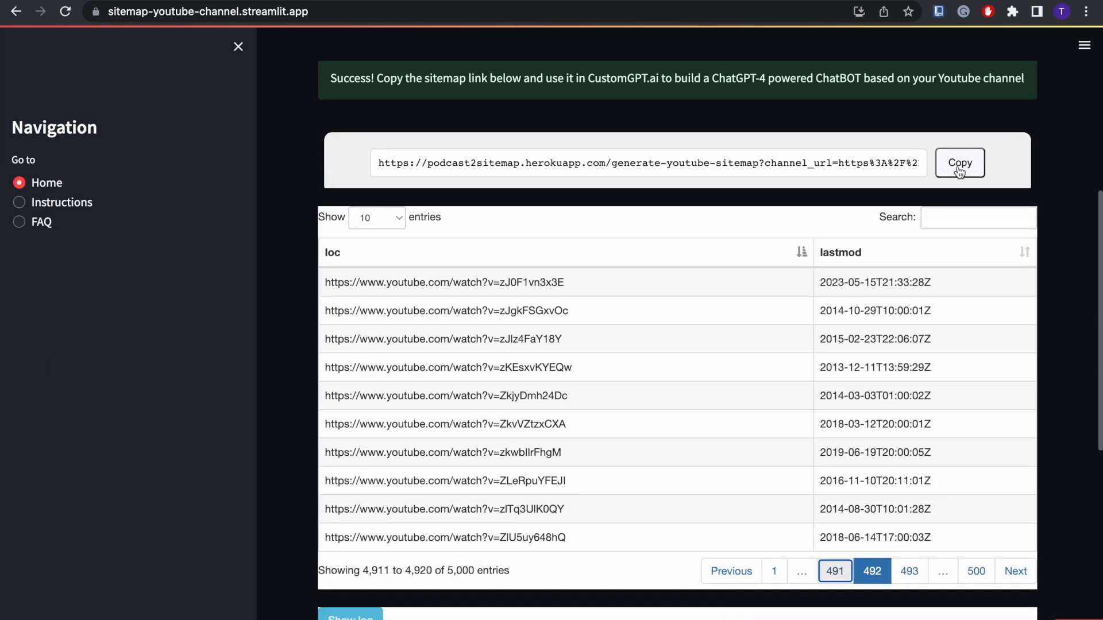
{"action": "left_click", "coordinate": [959, 163]}
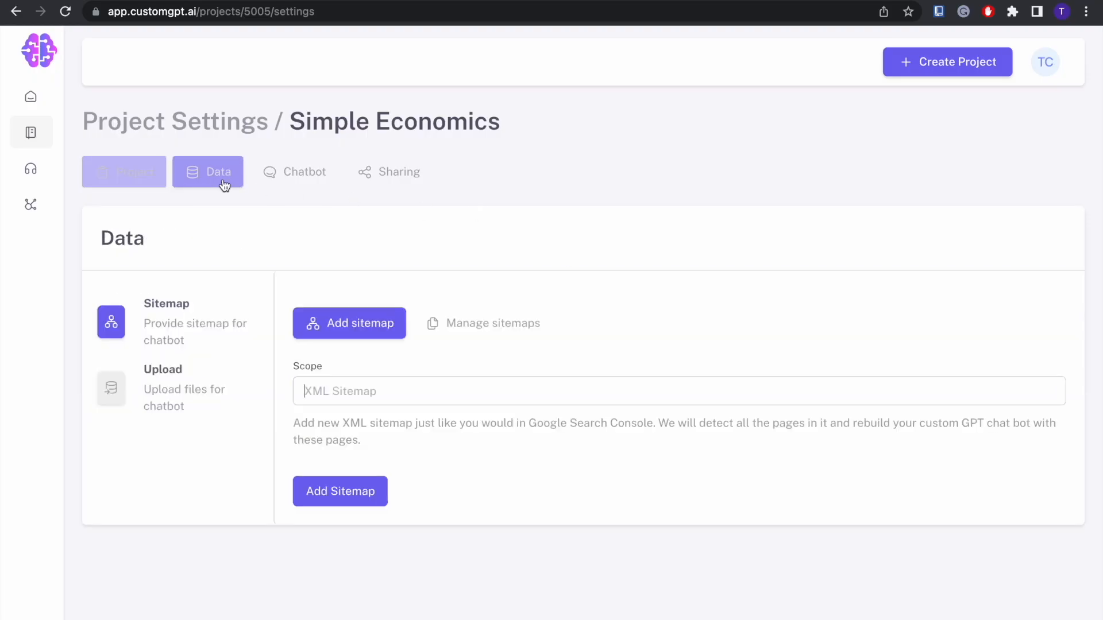
- Paste the podcast2sitemap YouTube sitemap URL into the XML Sitemap field
{"action": "left_click", "coordinate": [675, 391]}
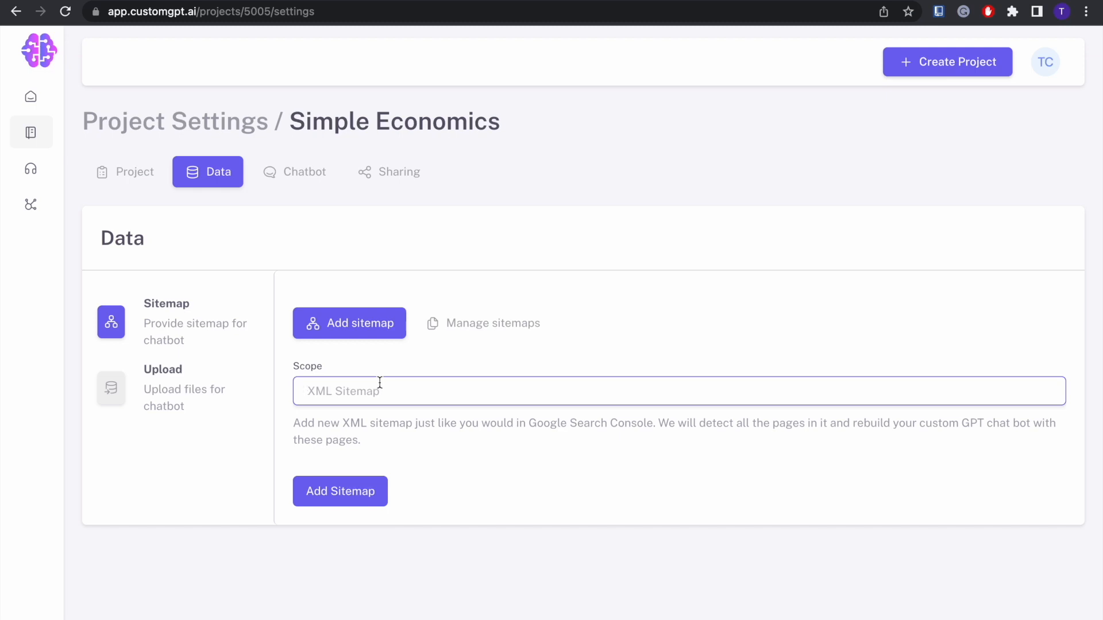
{"action": "type", "text": "https://podcast2sitemap.herokuapp.com/generate-youtube-sitemap?channel_url=https%3A%2F%2Fwww.youtube.com%2F%40nytimes"}
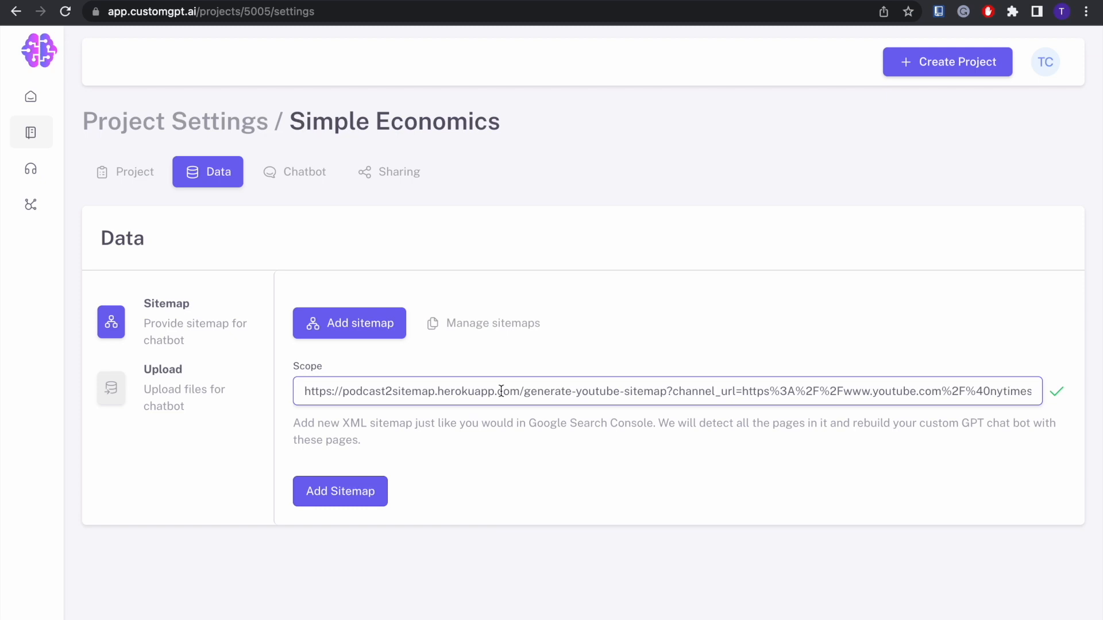
{"action": "mouse_move", "coordinate": [542, 307]}
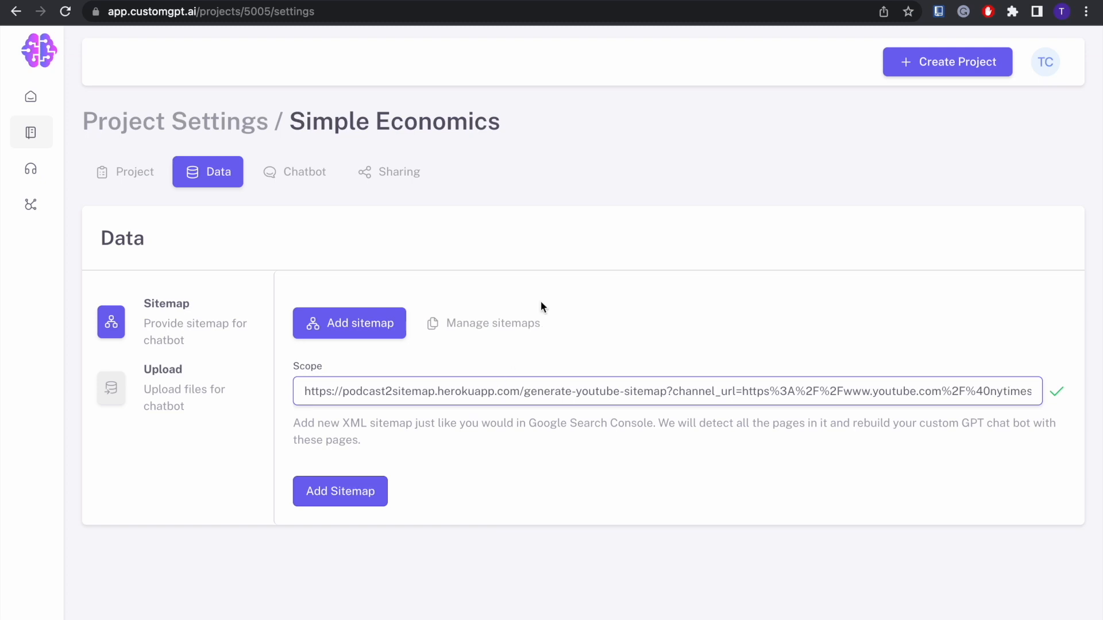
{"action": "mouse_move", "coordinate": [547, 253]}
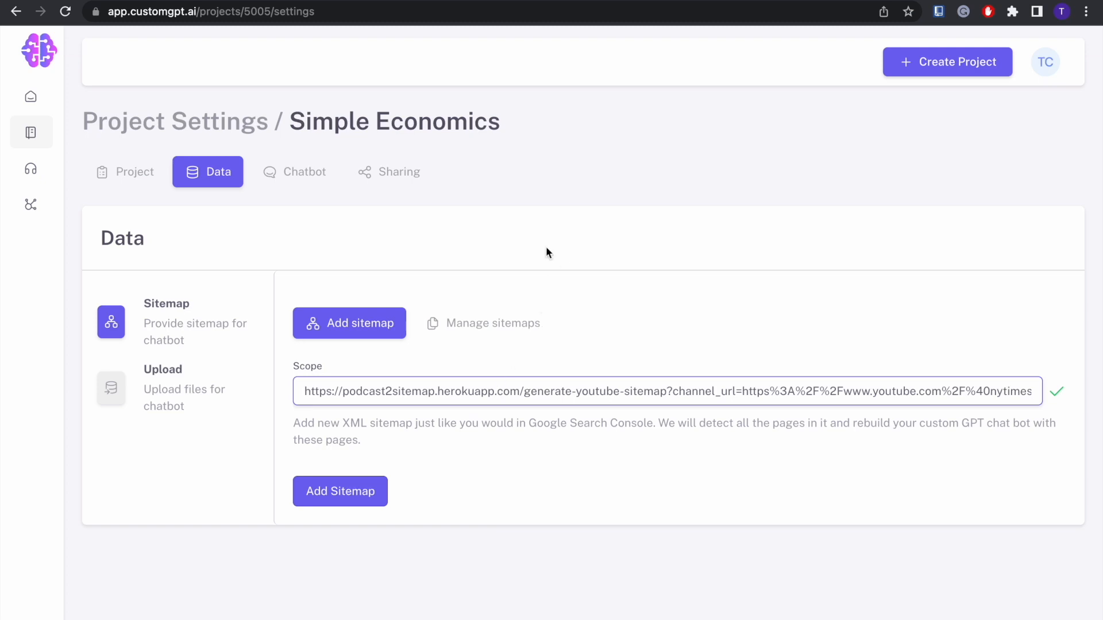